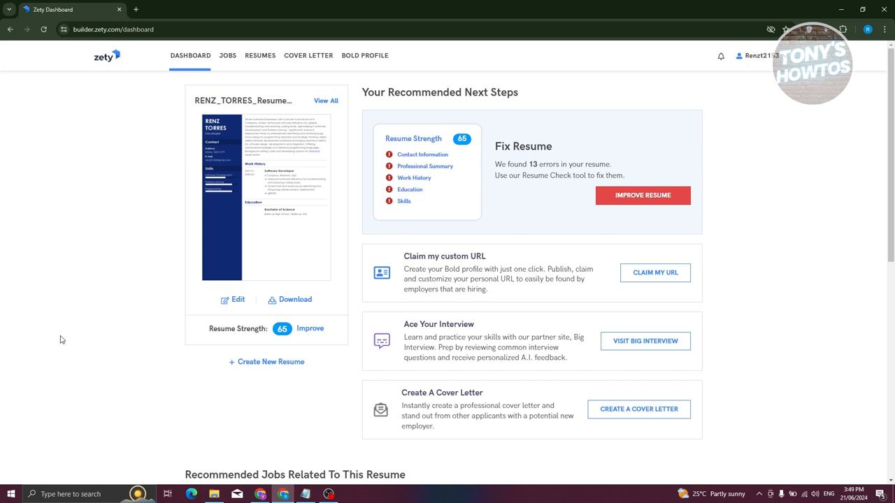
Show the account dropdown from the dashboard header
{"action": "left_click", "coordinate": [758, 55]}
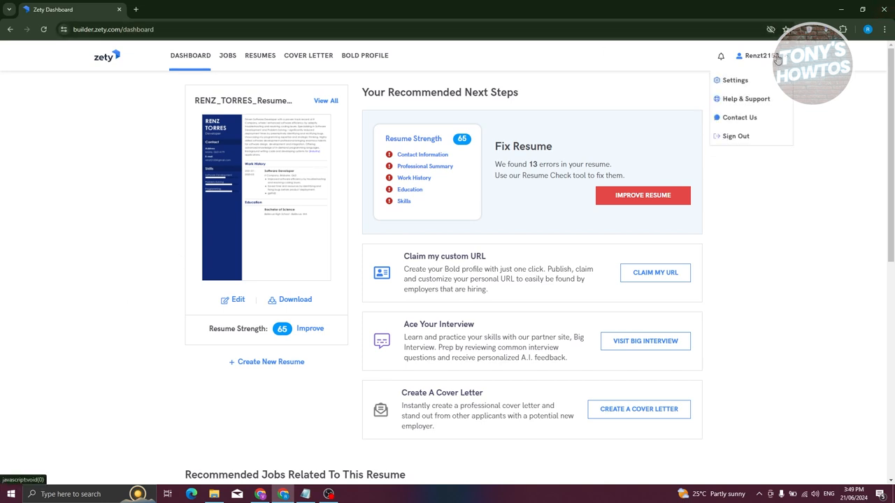
{"action": "mouse_move", "coordinate": [733, 135]}
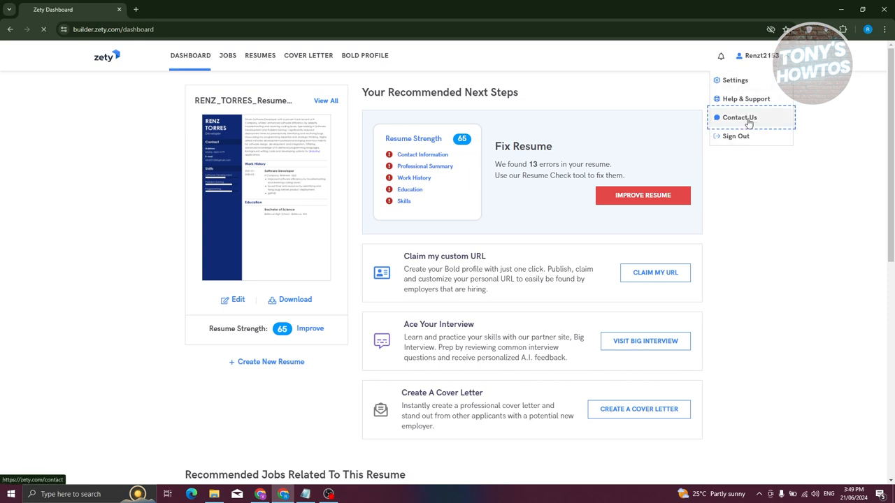
Go to Contact Us and scroll past the phone support cards to Send Us a Message
{"action": "left_click", "coordinate": [738, 117]}
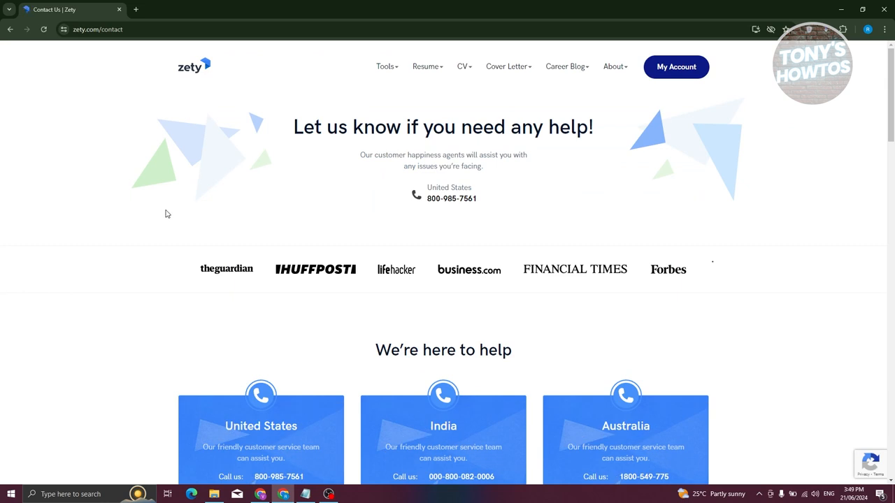
{"action": "scroll", "scroll_direction": "down", "scroll_amount": 3}
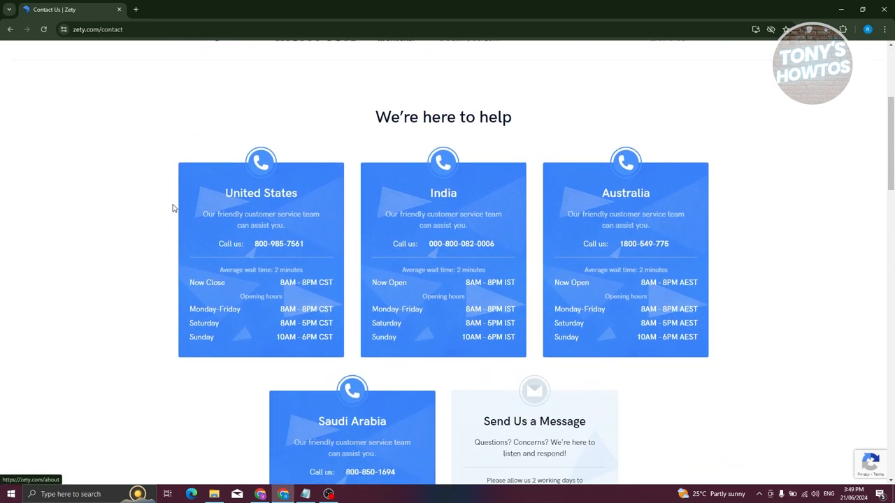
{"action": "scroll", "scroll_direction": "down", "scroll_amount": 3}
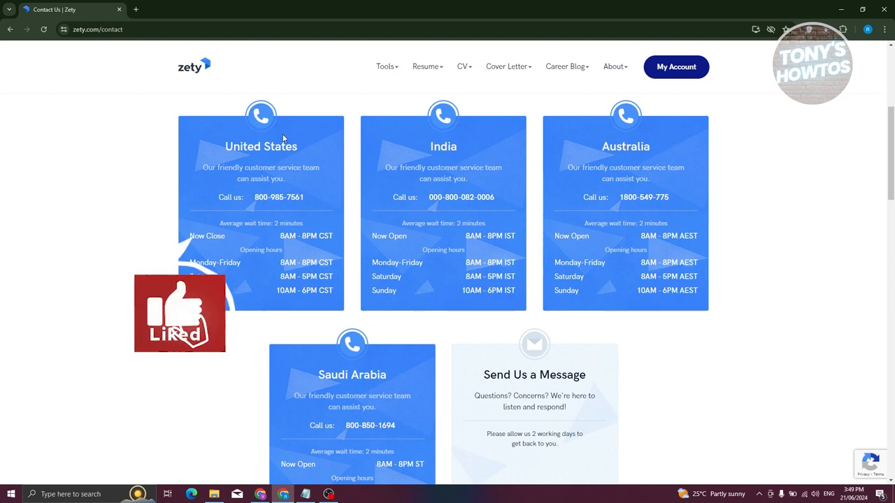
{"action": "scroll", "scroll_direction": "down", "scroll_amount": 3}
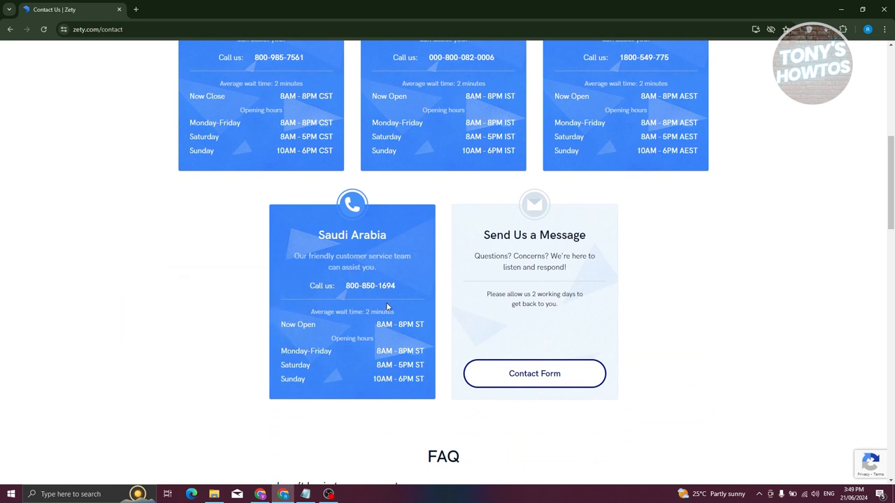
{"action": "scroll", "scroll_direction": "up", "scroll_amount": 3}
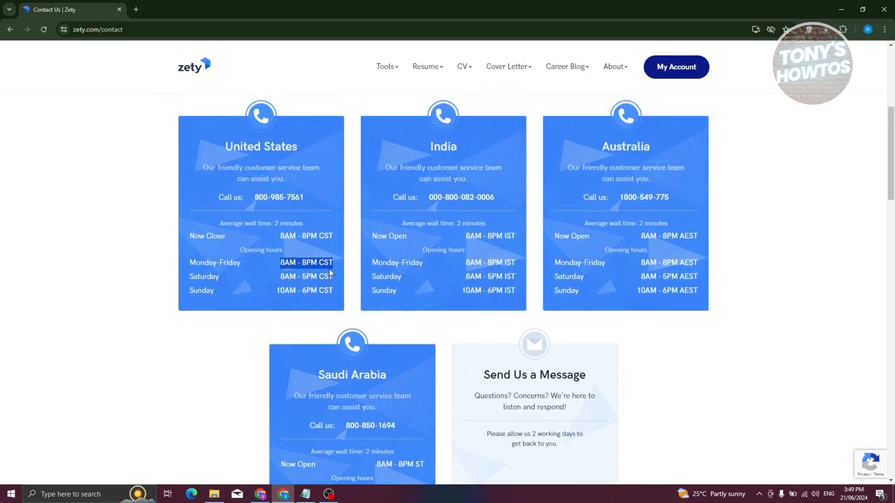
{"action": "scroll", "scroll_direction": "down", "scroll_amount": 3}
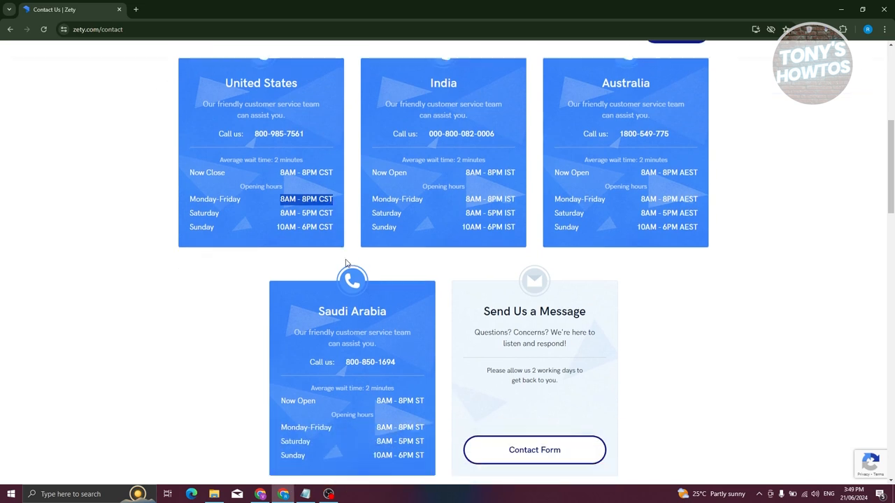
{"action": "scroll", "scroll_direction": "down", "scroll_amount": 3}
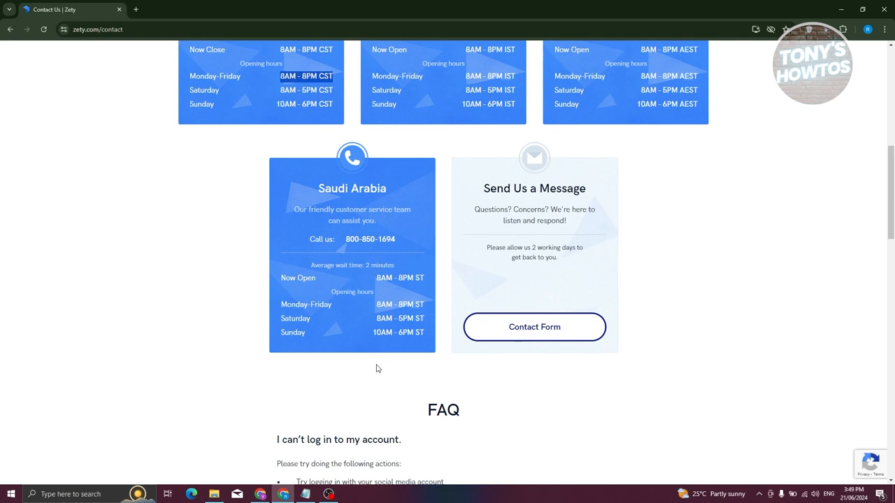
{"action": "mouse_move", "coordinate": [420, 462]}
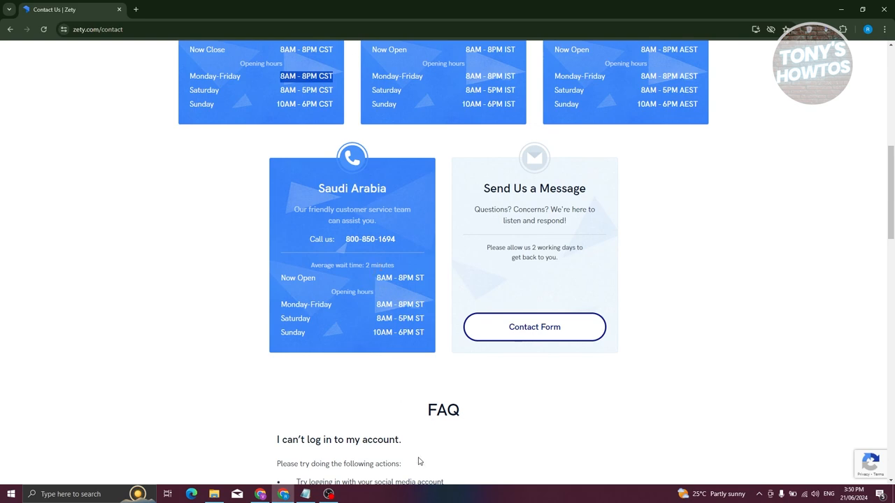
Start the contact form with subject 'ASSISTANCE ON CANCELLING SUBSCRIPTION', leaving other fields blank
{"action": "left_click", "coordinate": [535, 328]}
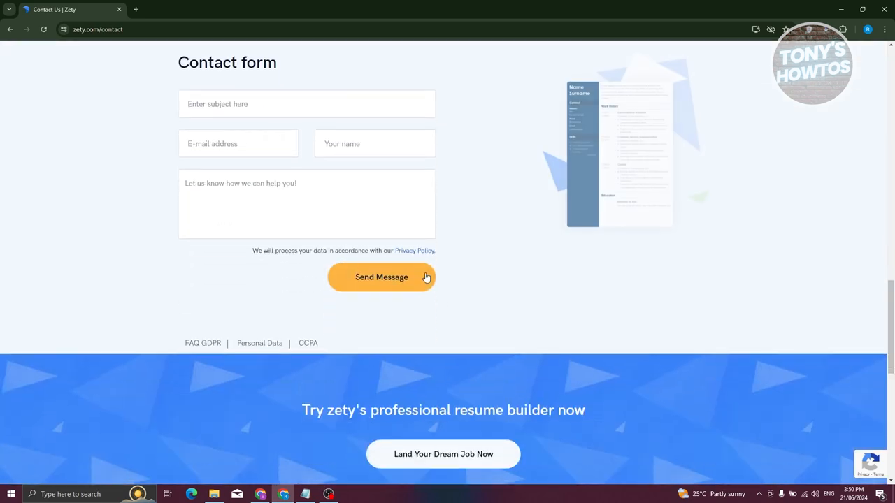
{"action": "left_click", "coordinate": [306, 104]}
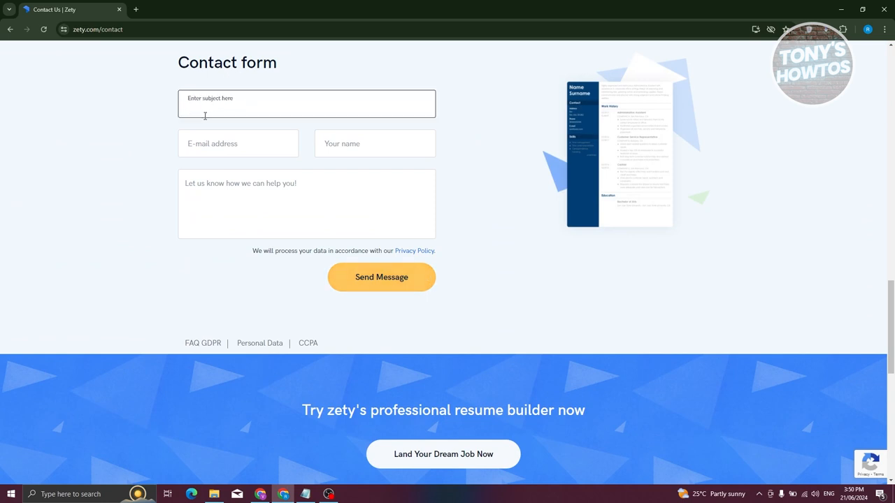
{"action": "mouse_move", "coordinate": [193, 130]}
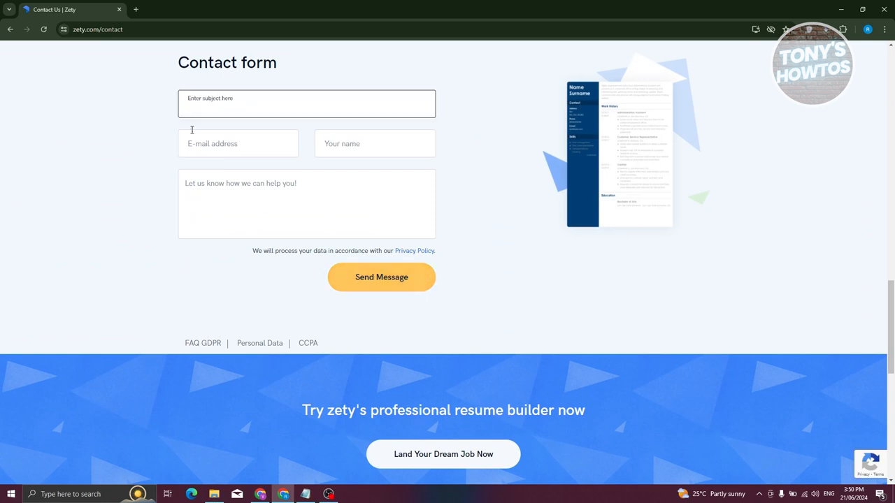
{"action": "type", "text": "A"}
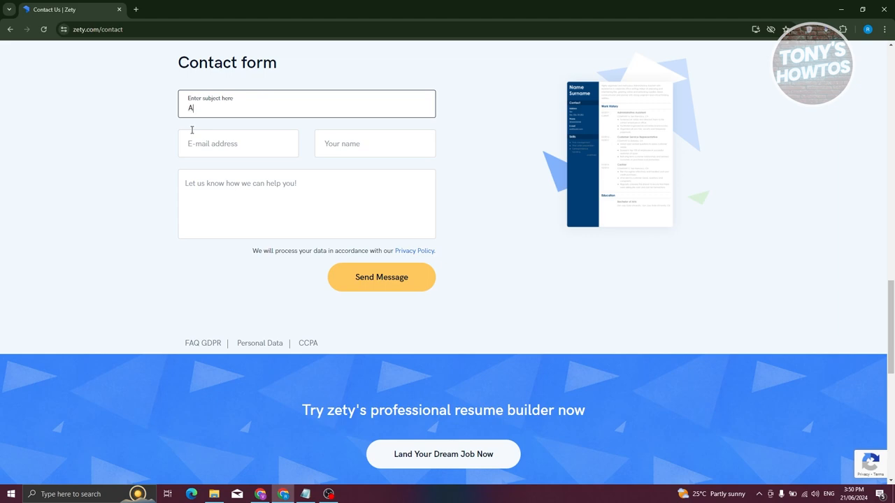
{"action": "type", "text": "SSIUTANCE ON"}
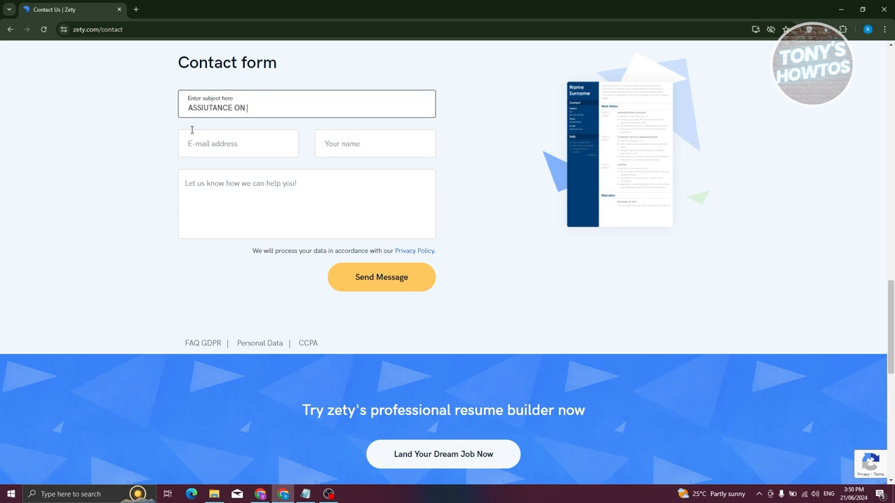
{"action": "type", "text": "CANCELLING"}
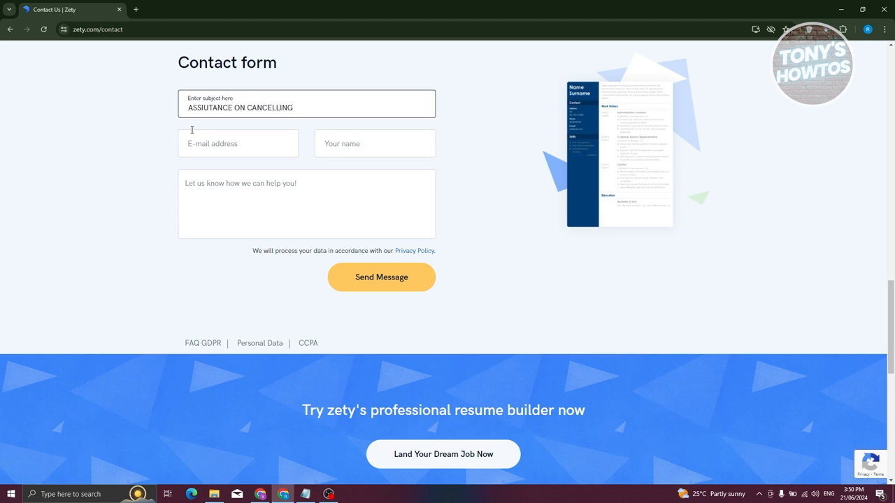
{"action": "type", "text": "SUBSCRIPTION"}
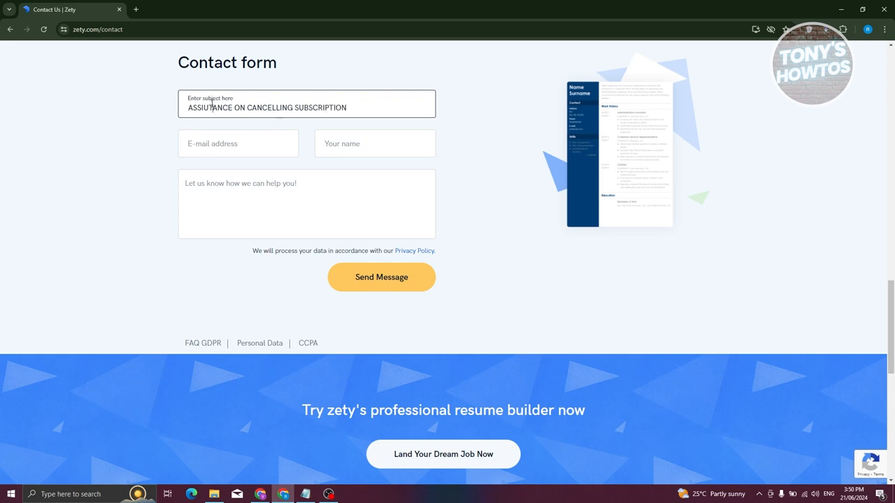
{"action": "left_click", "coordinate": [237, 143]}
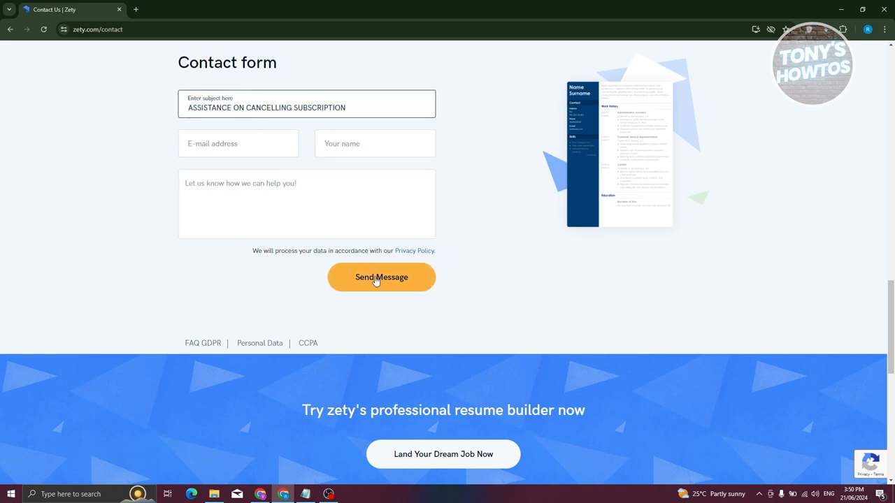
{"action": "mouse_move", "coordinate": [656, 316]}
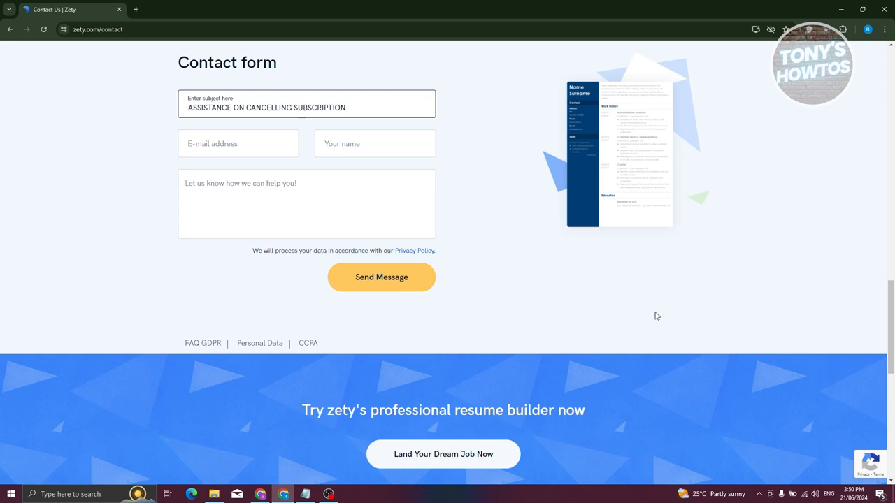